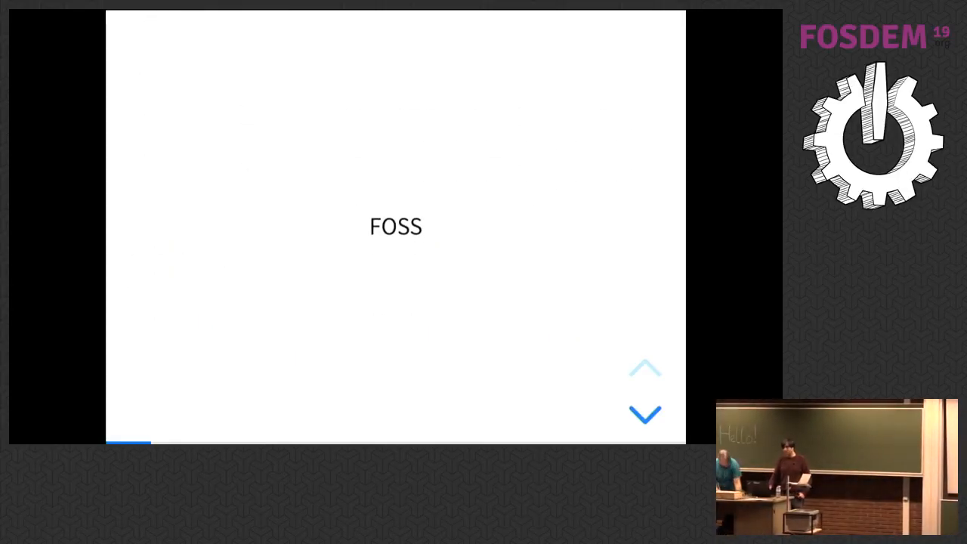
pyautogui.click(644, 413)
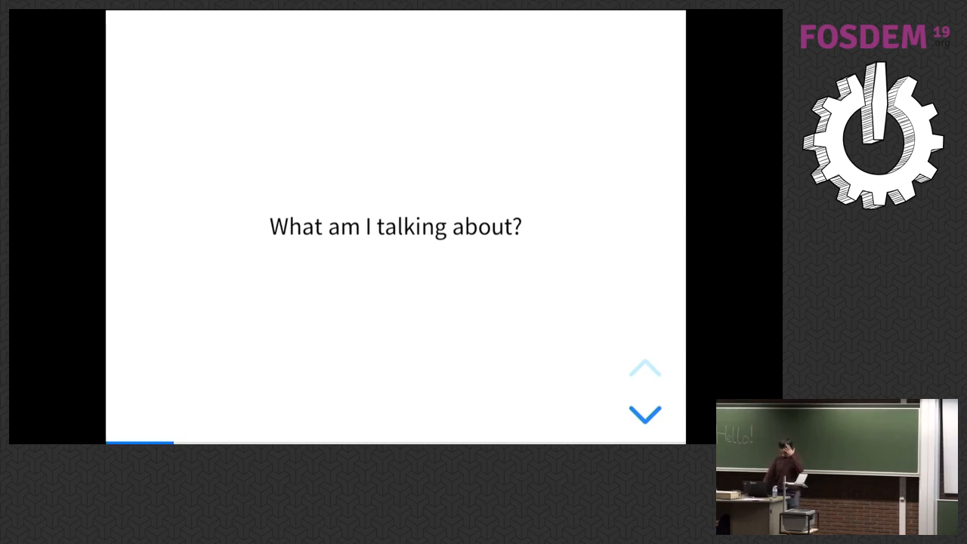
pyautogui.click(645, 413)
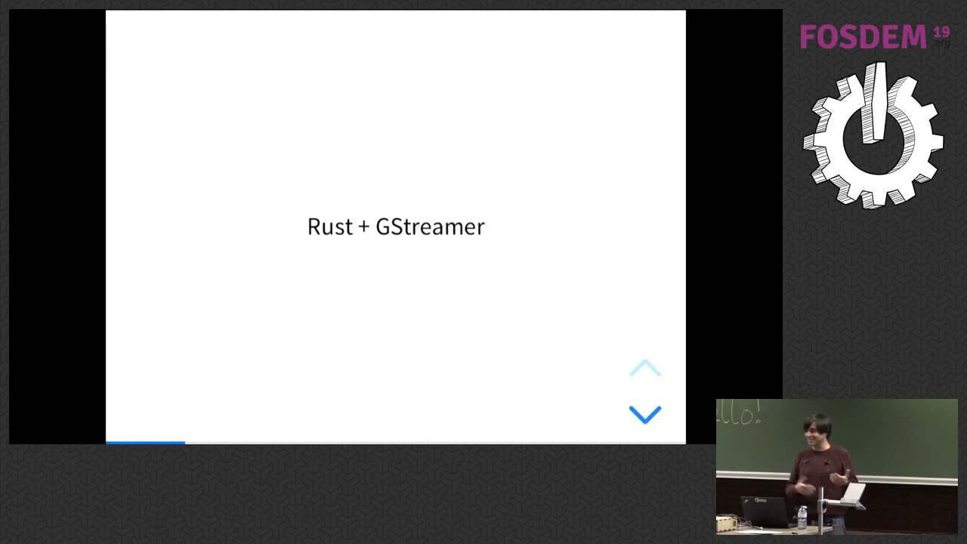
pyautogui.click(644, 414)
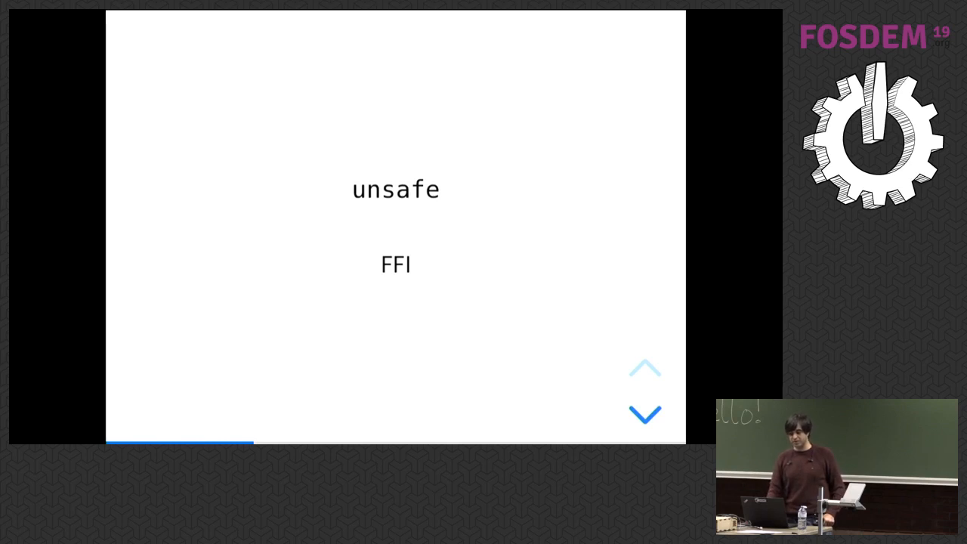
pyautogui.click(644, 414)
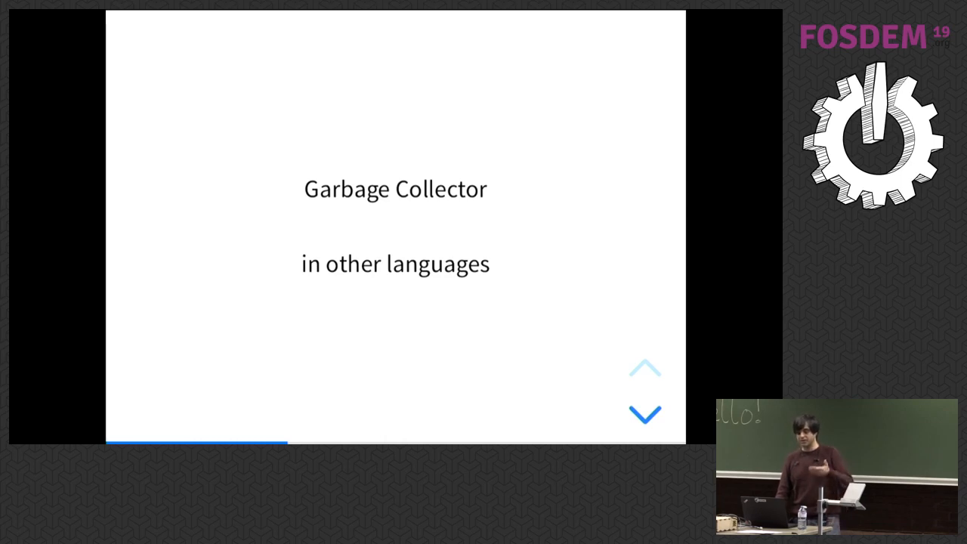
pyautogui.click(645, 414)
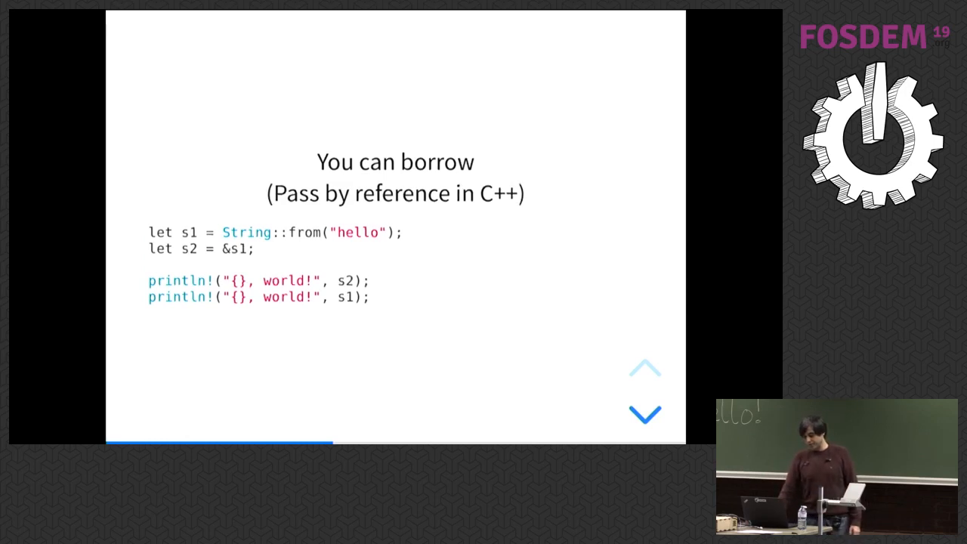
pyautogui.click(645, 413)
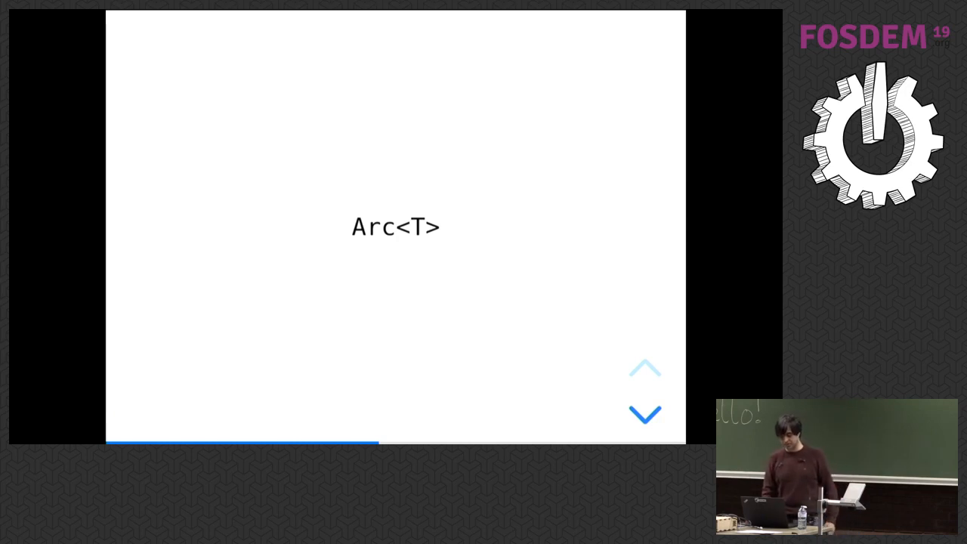
pyautogui.click(645, 413)
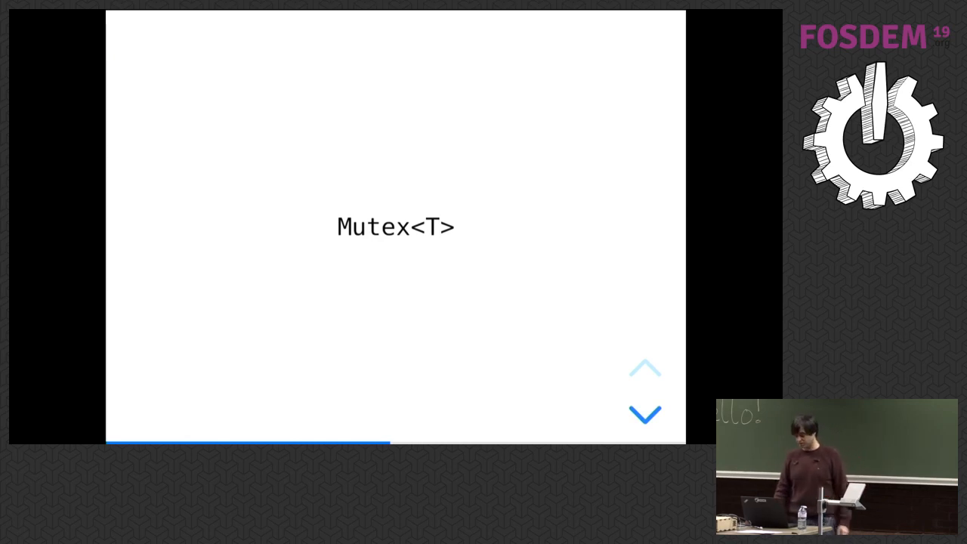
pyautogui.click(644, 414)
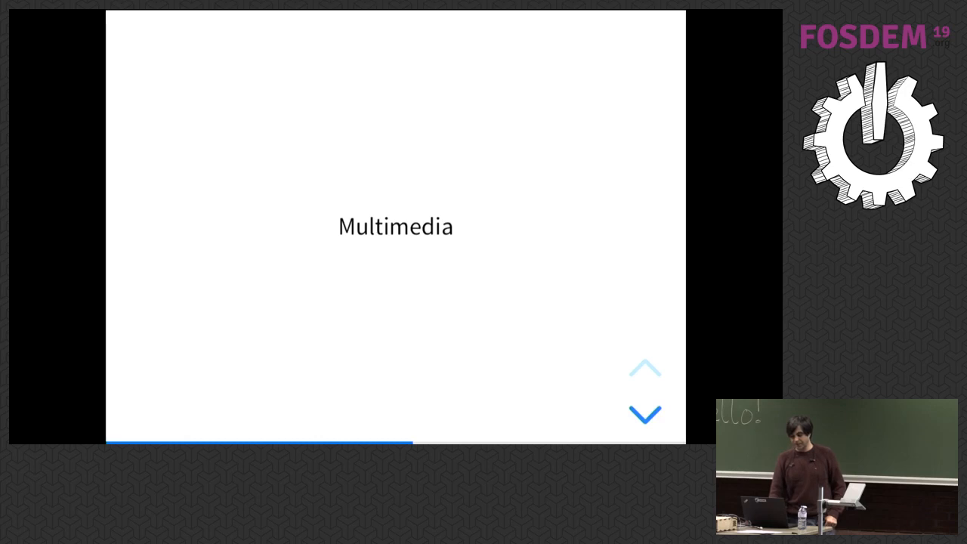
pyautogui.click(644, 413)
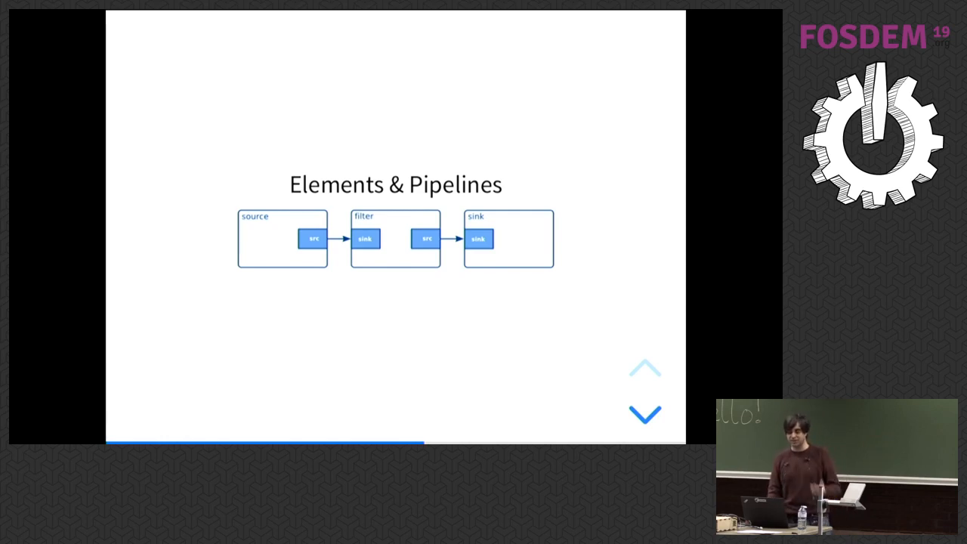
pyautogui.click(644, 414)
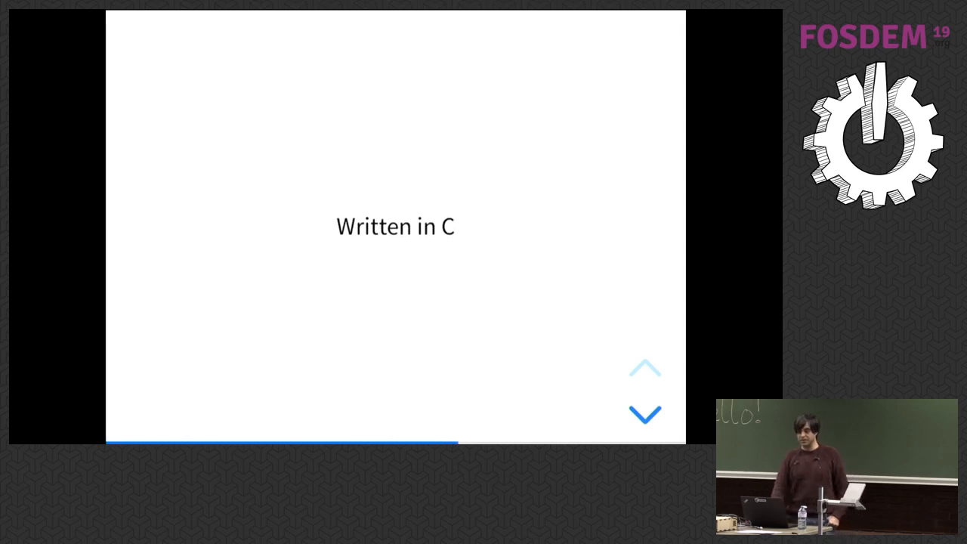
pyautogui.click(644, 414)
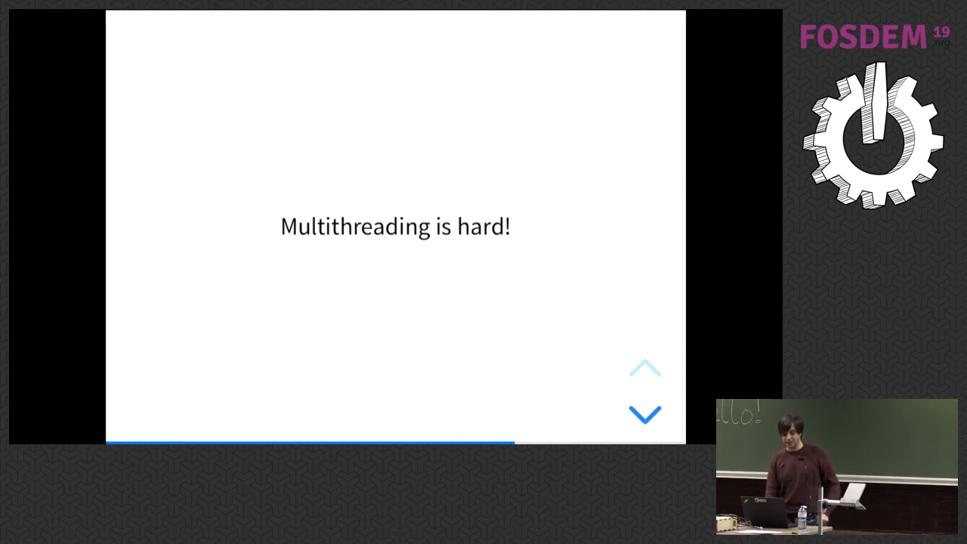
pyautogui.click(645, 414)
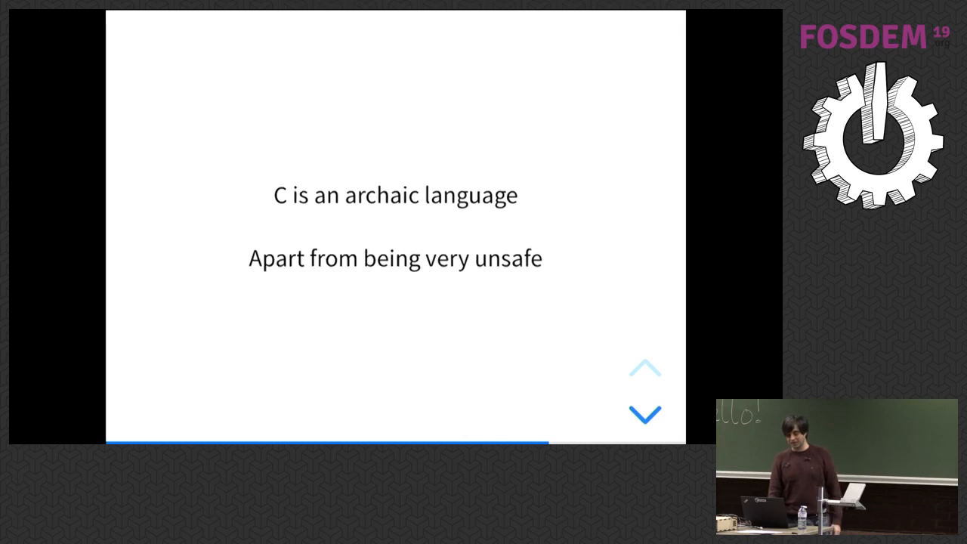
pyautogui.click(644, 414)
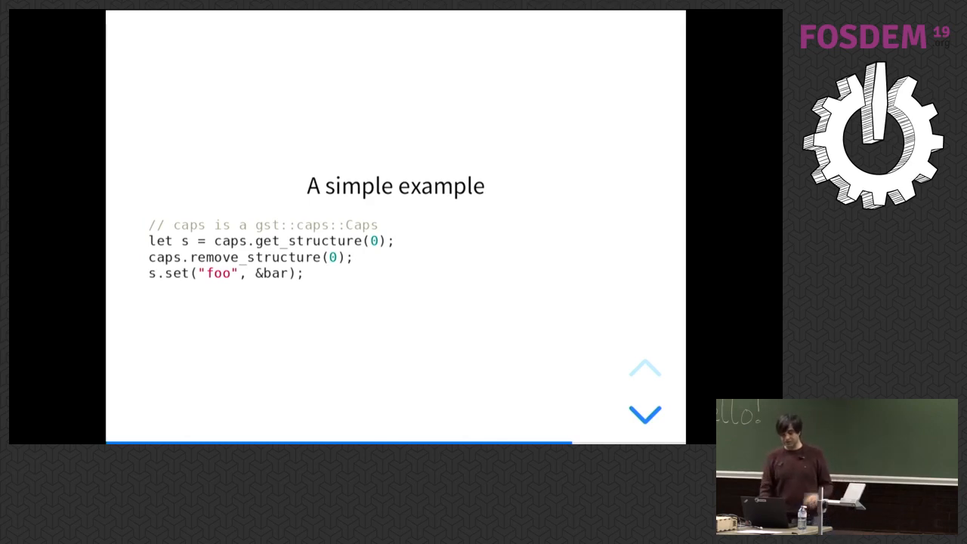
pyautogui.click(644, 414)
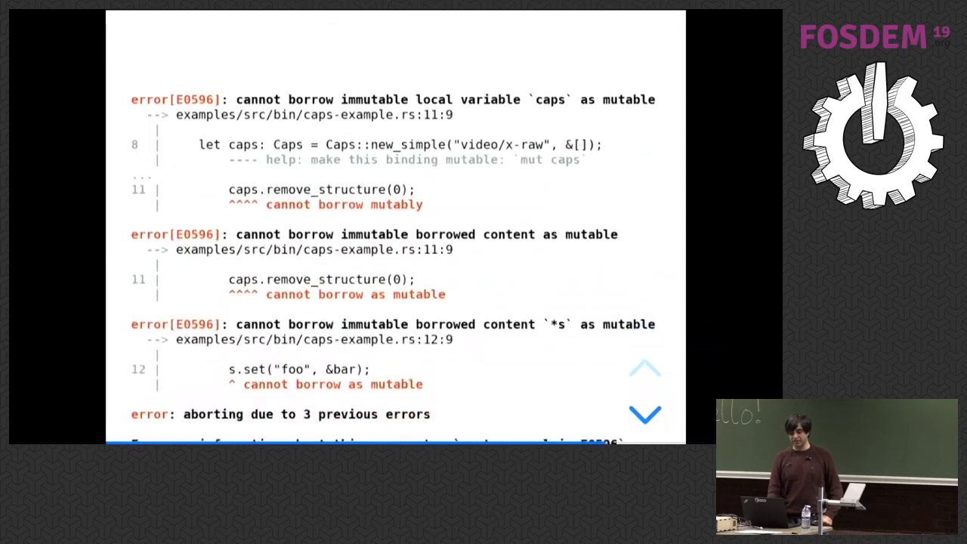
pyautogui.scroll(-3)
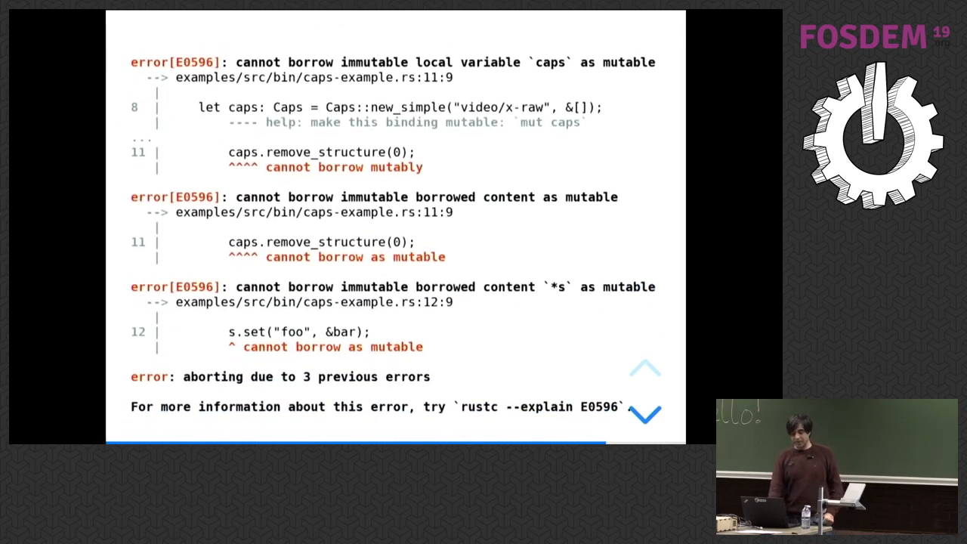
pyautogui.click(644, 413)
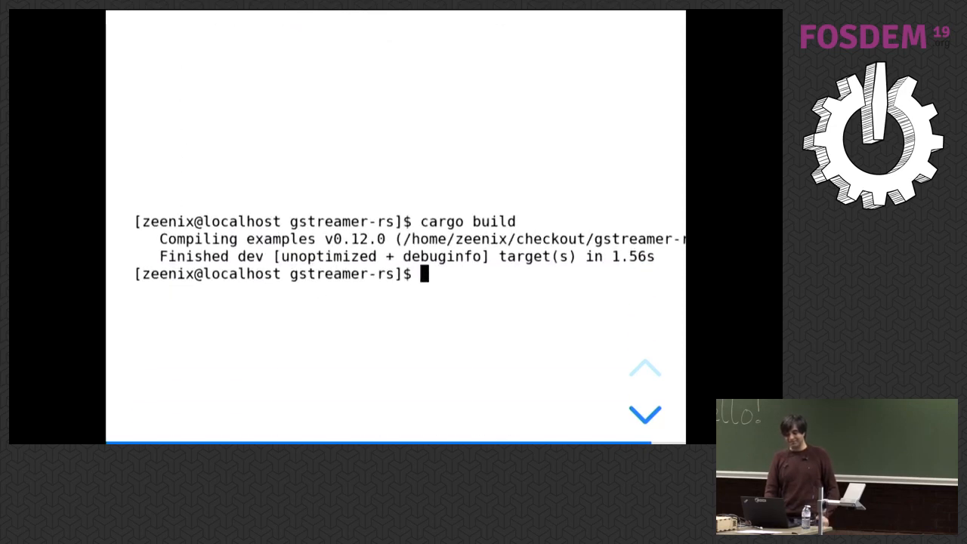
pyautogui.click(644, 413)
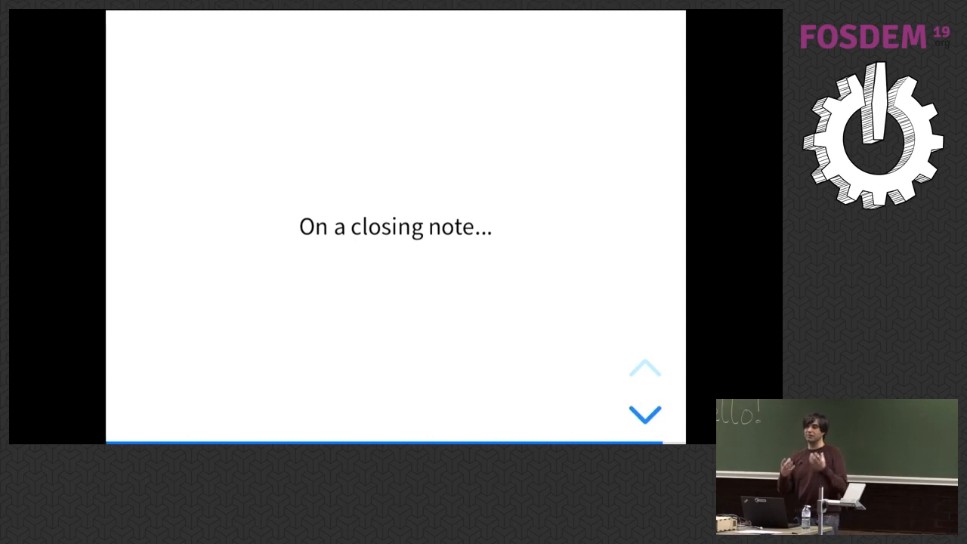
pyautogui.click(644, 413)
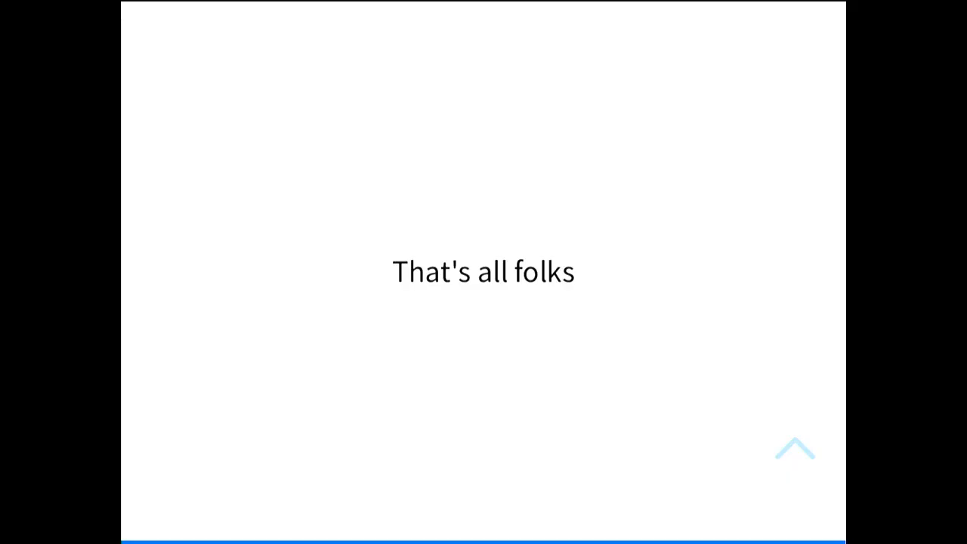